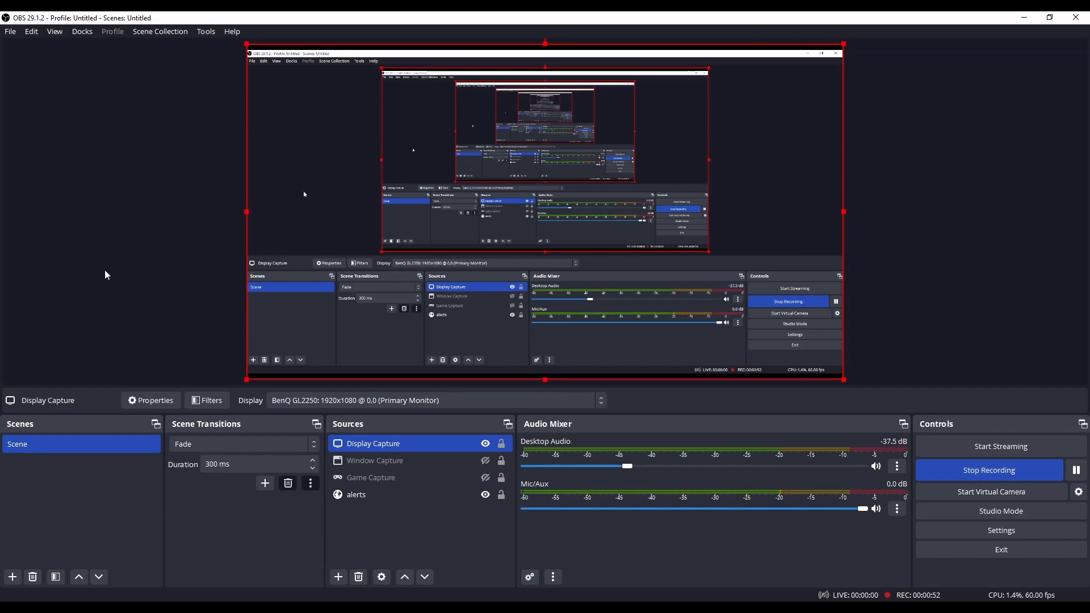
mouse_move(152, 65)
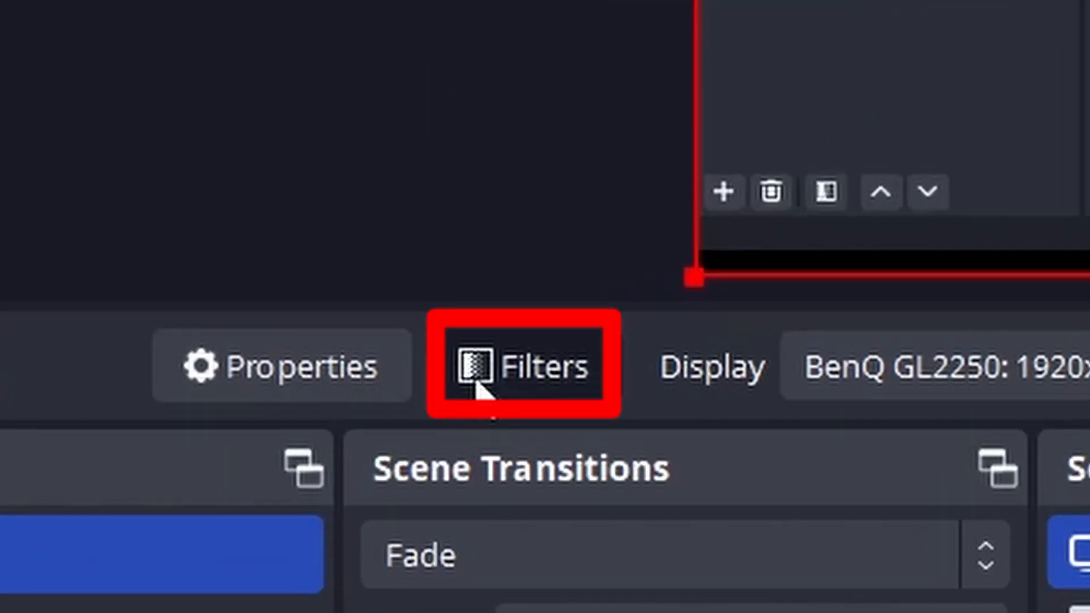
Open the Filters window for the selected Display Capture source
click(206, 400)
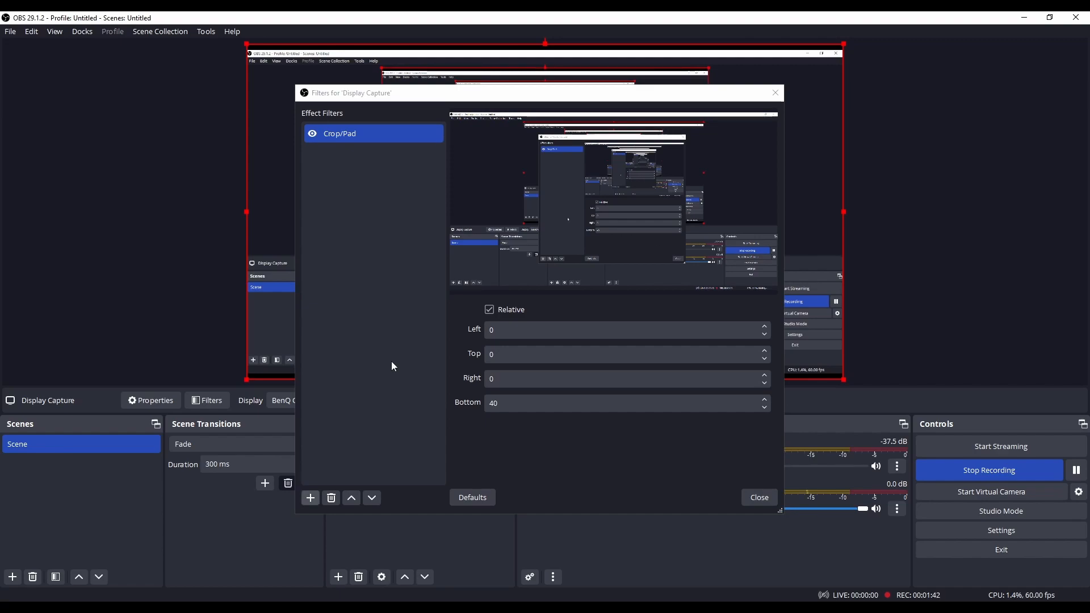
mouse_move(427, 350)
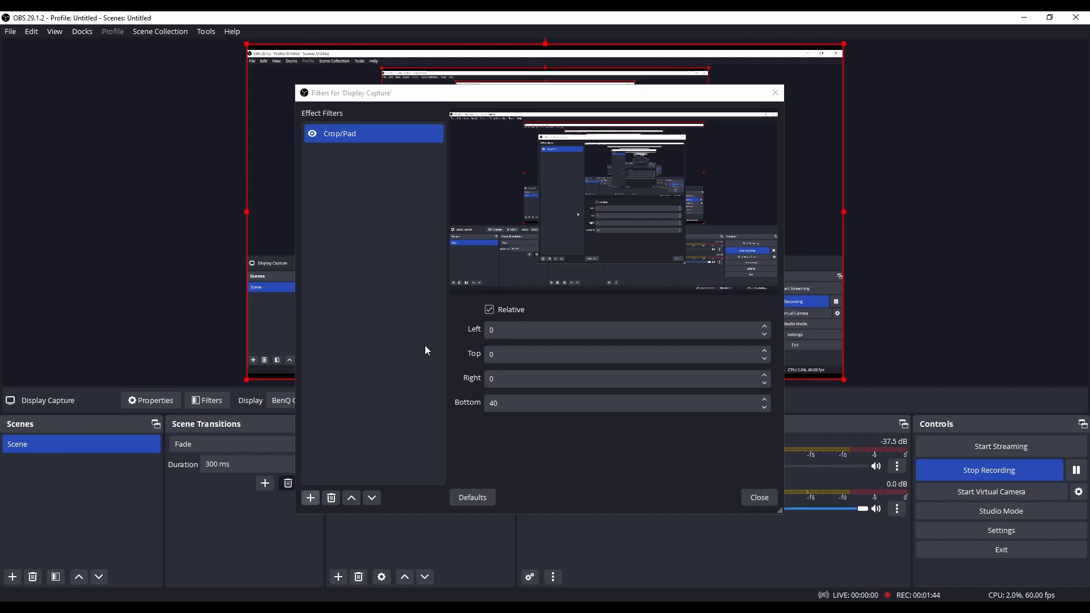
mouse_move(412, 351)
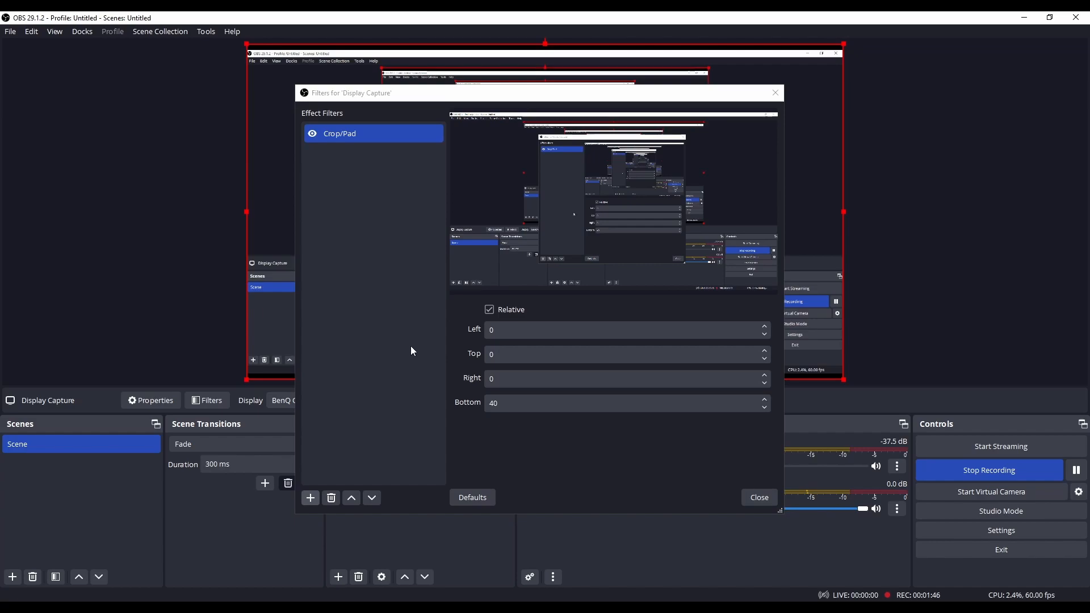